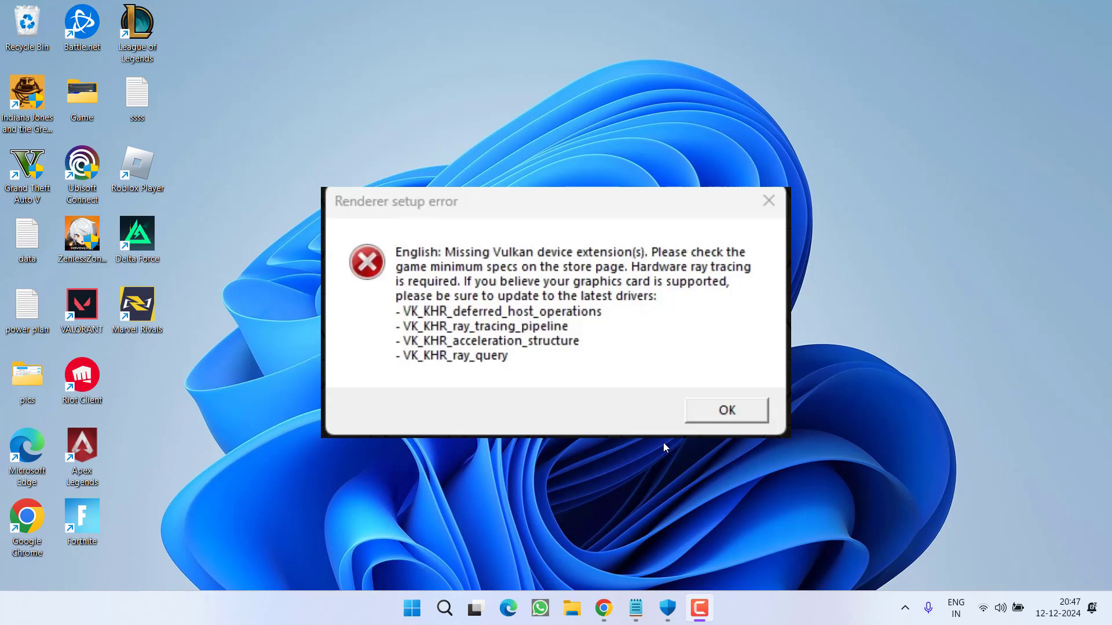
Dismiss the Renderer setup error about missing Vulkan ray tracing extensions with OK
{"action": "left_click", "coordinate": [725, 410]}
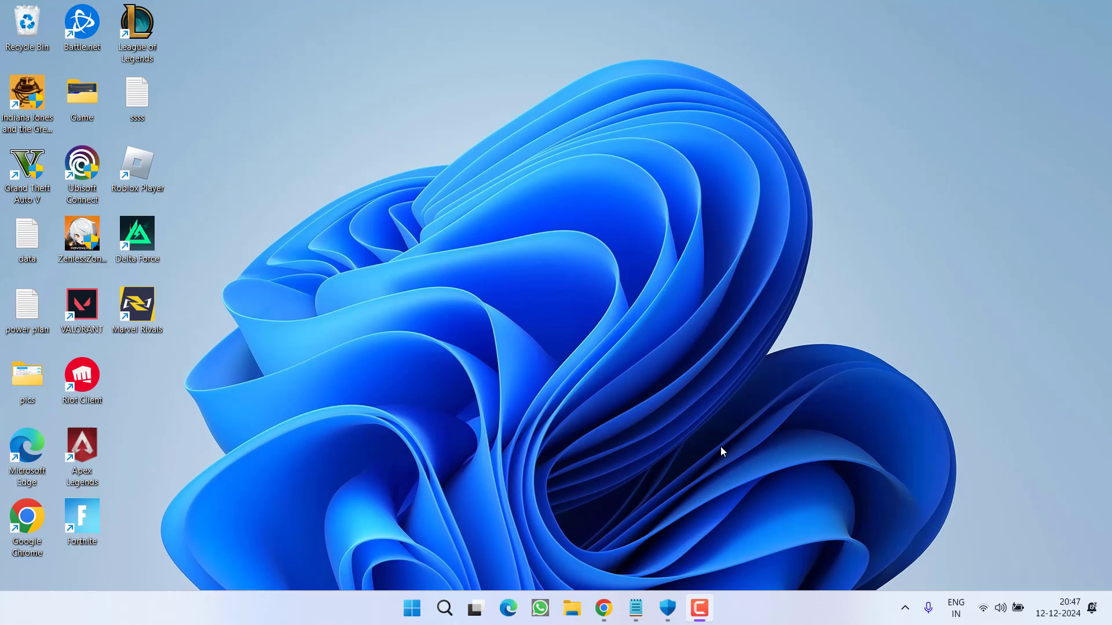
{"action": "mouse_move", "coordinate": [591, 466]}
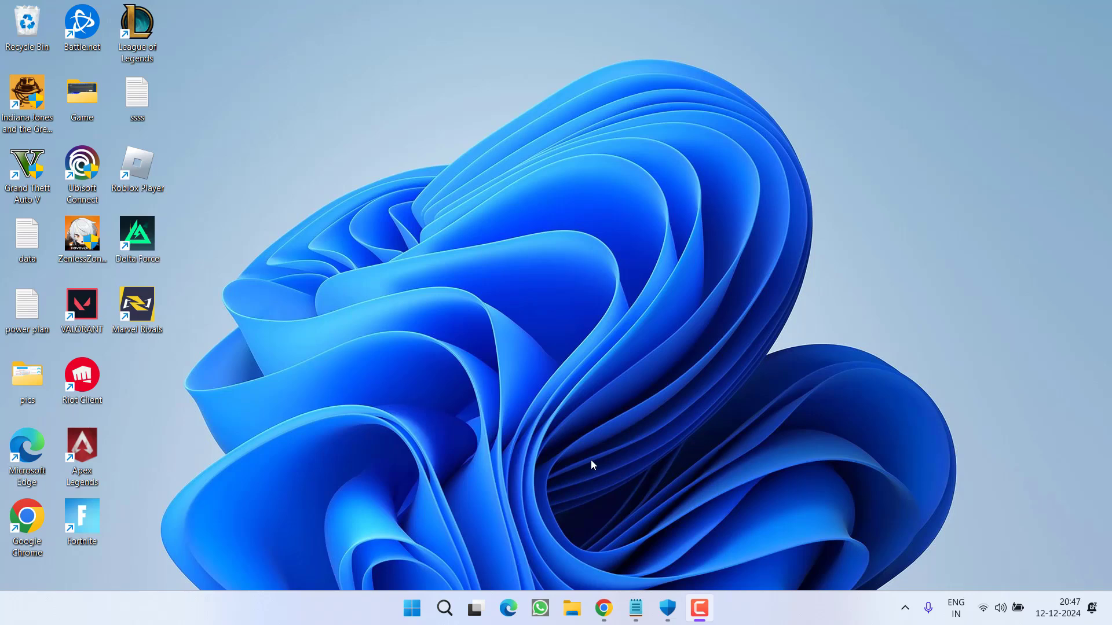
{"action": "mouse_move", "coordinate": [561, 469]}
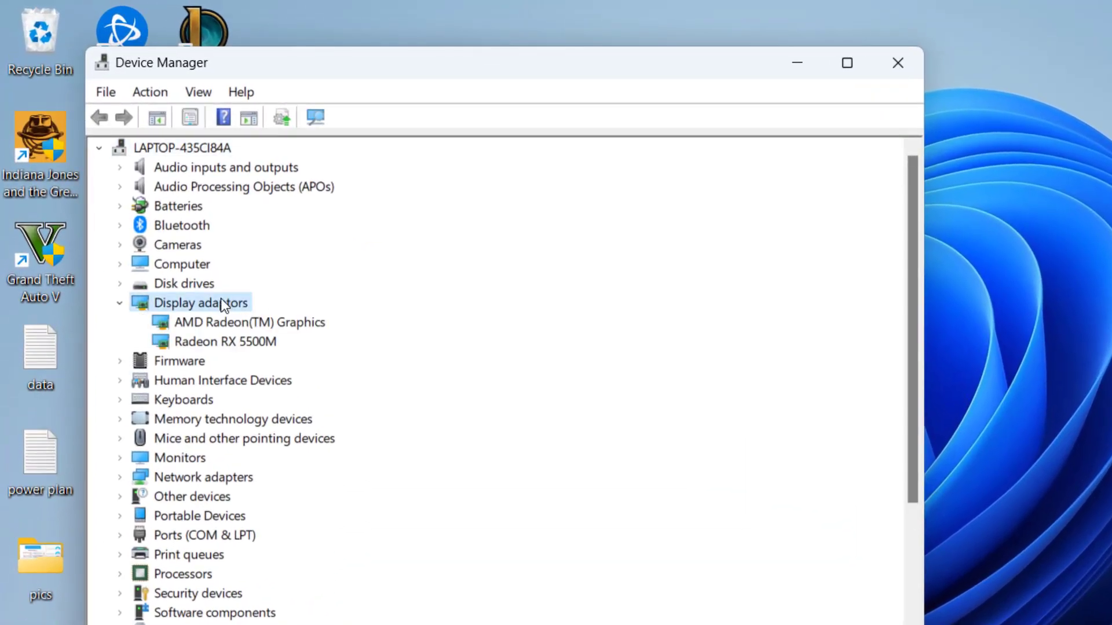
Select the Radeon RX 5500M under Display adapters in Device Manager
{"action": "left_click", "coordinate": [233, 341]}
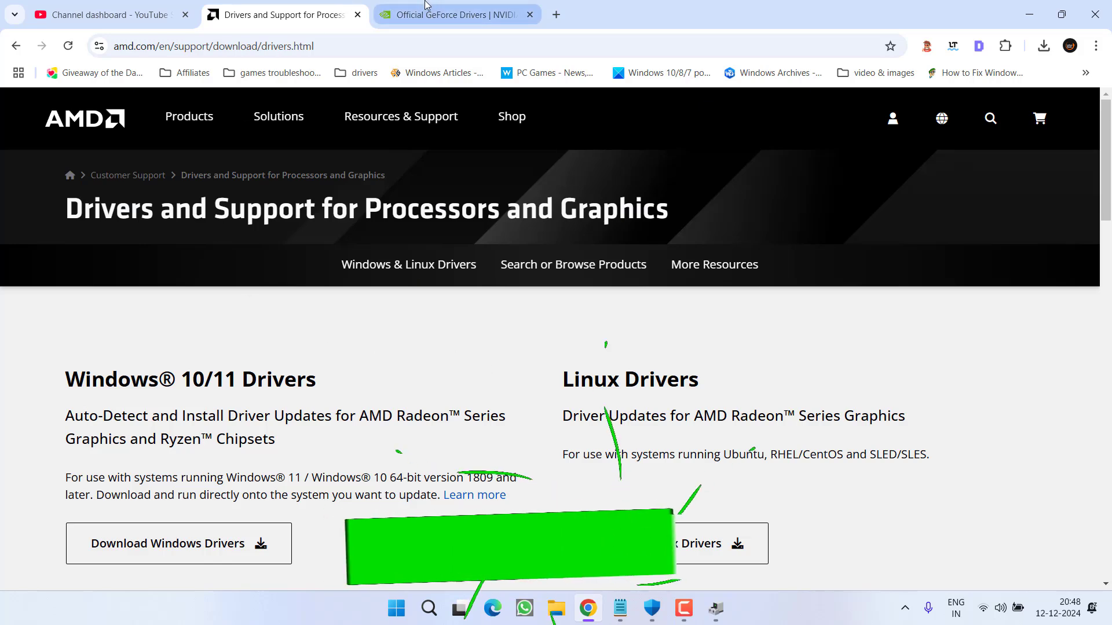
Search AMD's drivers page for 'radeon r' and choose the AMD Radeon RX 5500M product
{"action": "left_click", "coordinate": [457, 14]}
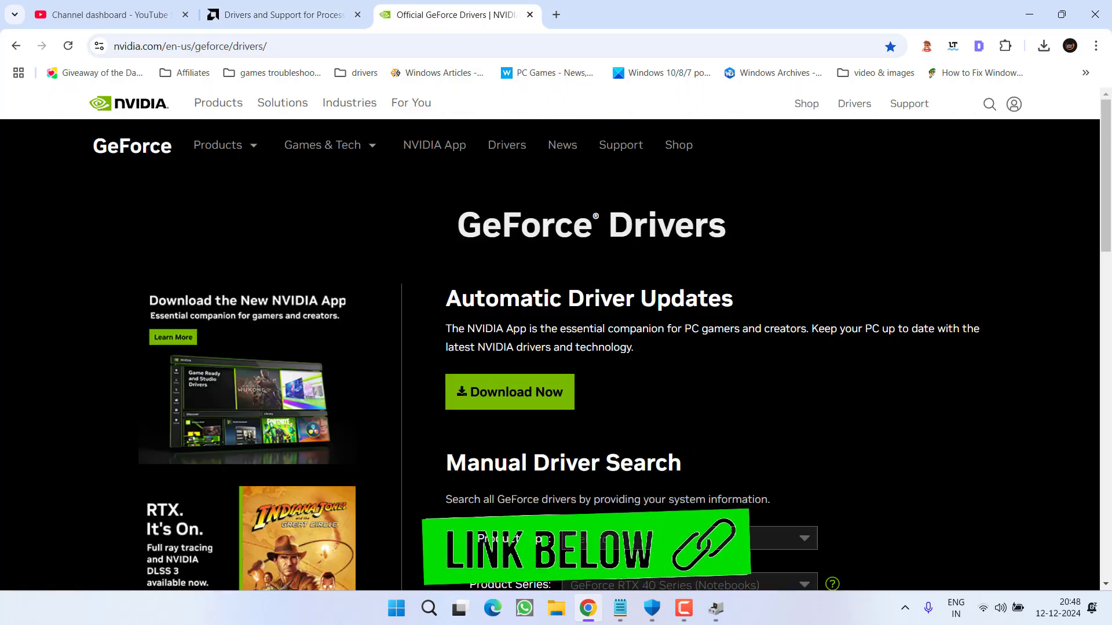
{"action": "left_click", "coordinate": [282, 14]}
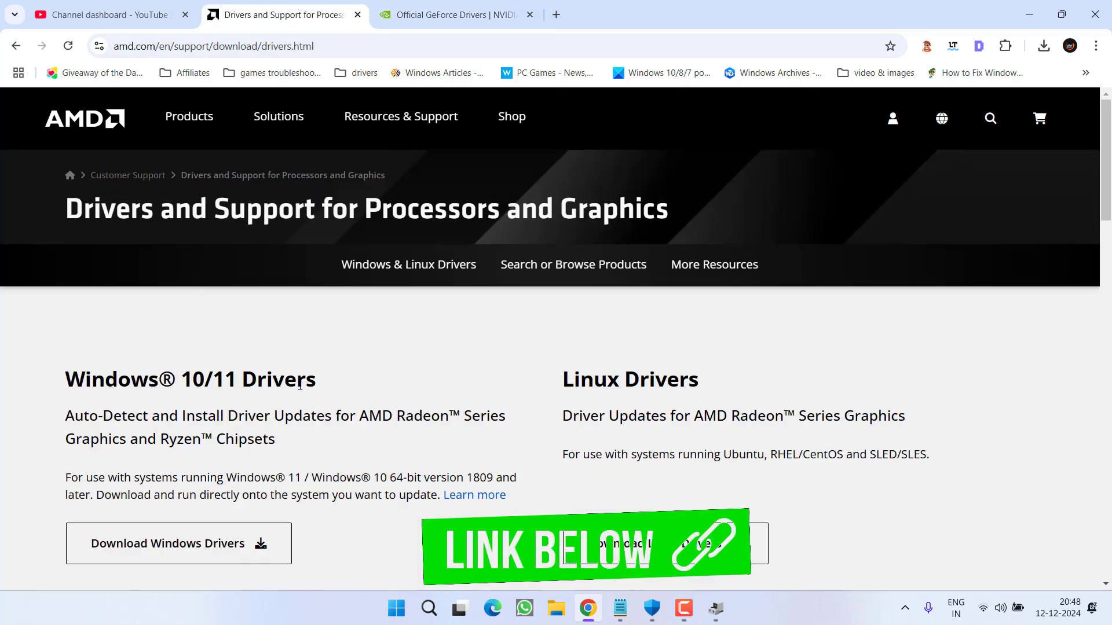
{"action": "scroll", "scroll_direction": "down", "scroll_amount": 3}
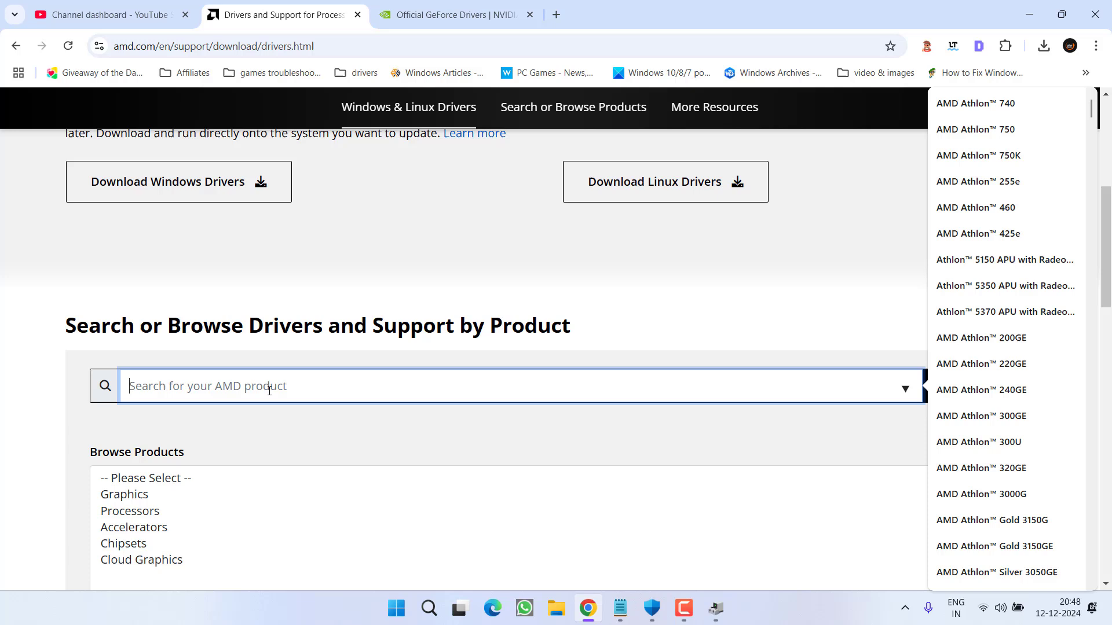
{"action": "type", "text": "radeon rx5500"}
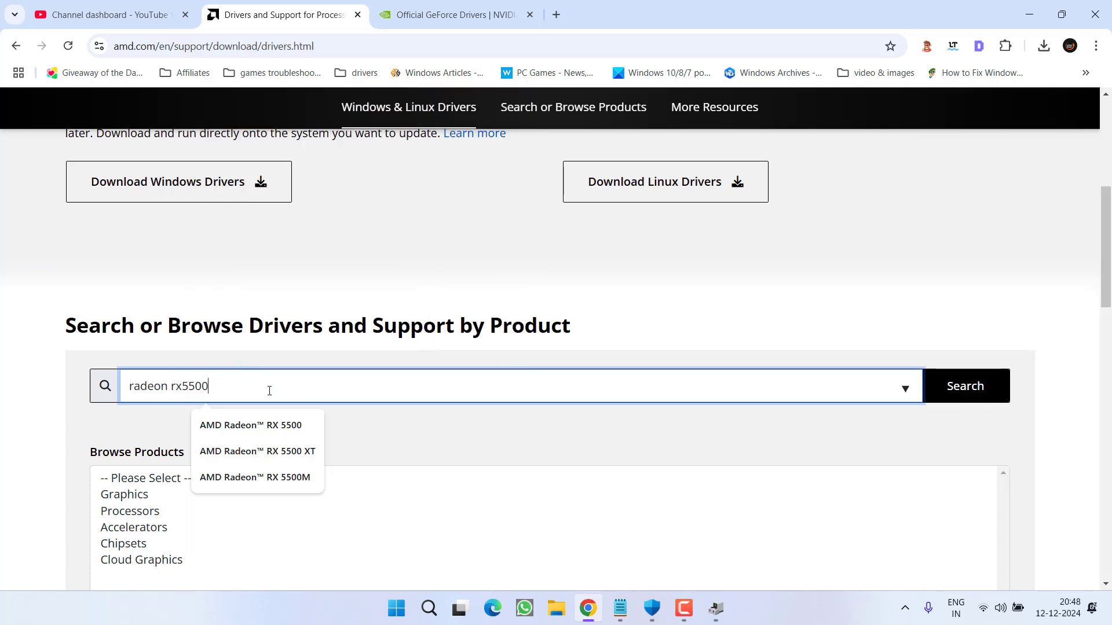
{"action": "left_click", "coordinate": [255, 476]}
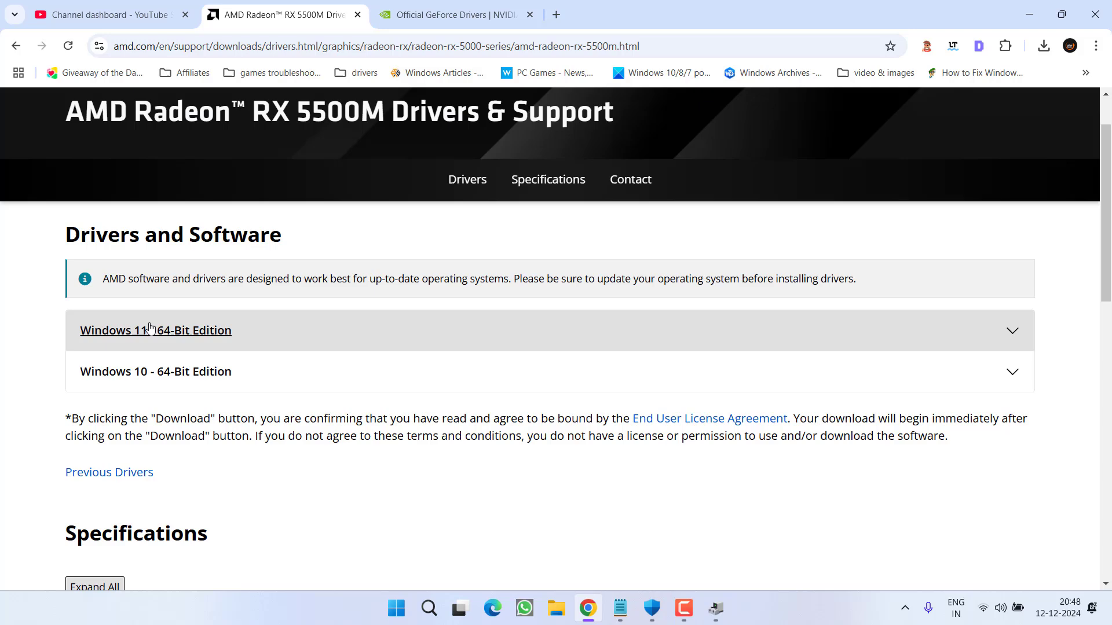
Expand the Windows 11 - 64-Bit Edition driver downloads for the RX 5500M
{"action": "left_click", "coordinate": [155, 330]}
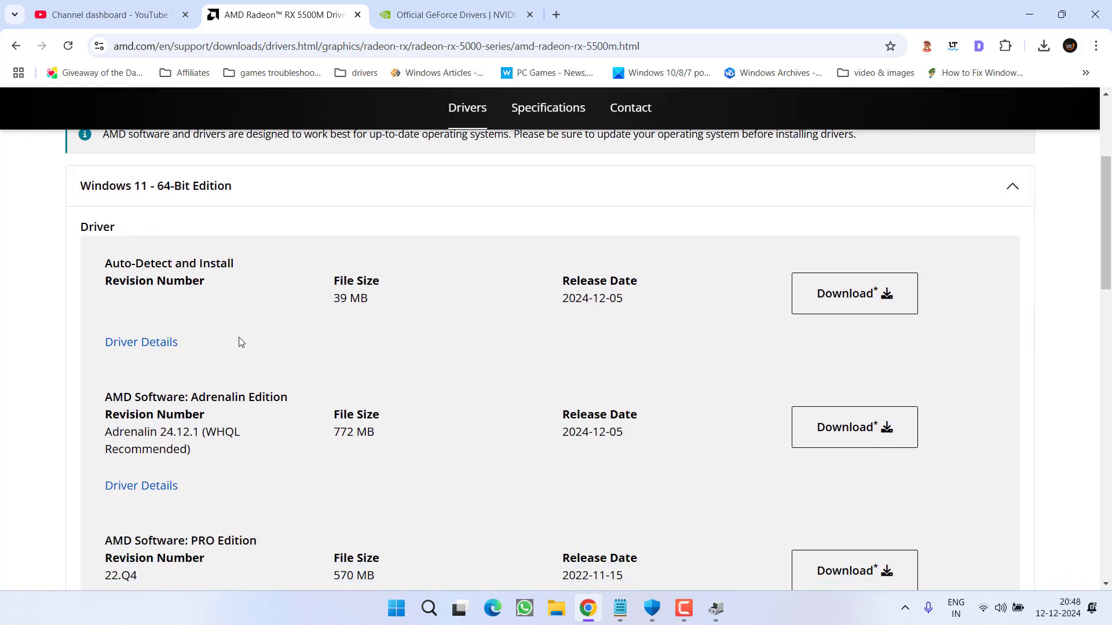
{"action": "scroll", "scroll_direction": "down", "scroll_amount": 3}
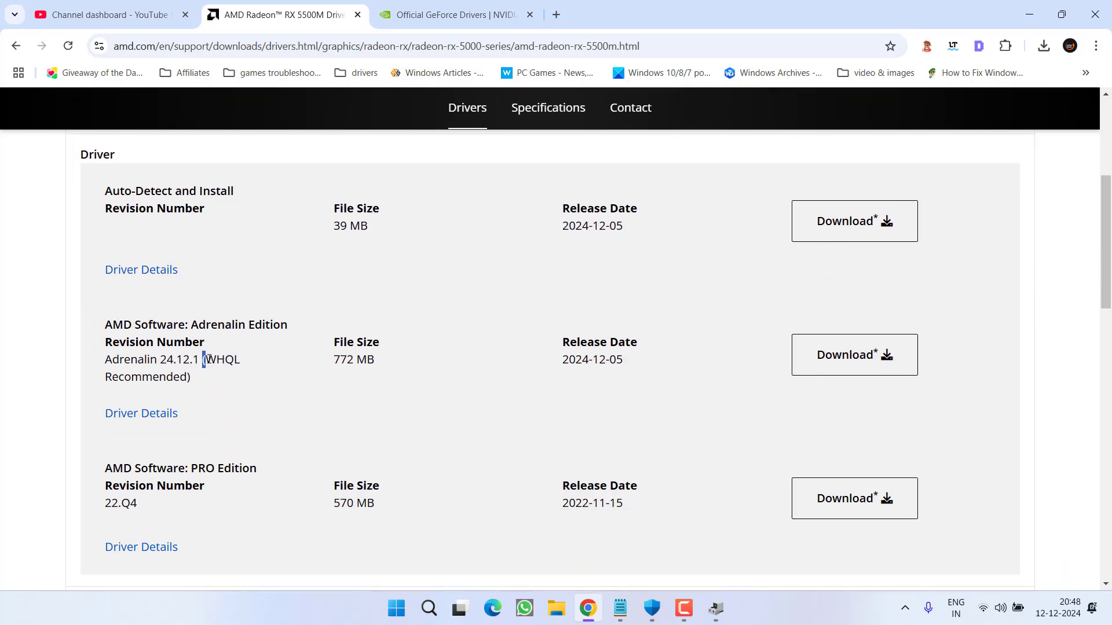
{"action": "left_click_drag", "start_coordinate": [203, 359], "coordinate": [189, 376]}
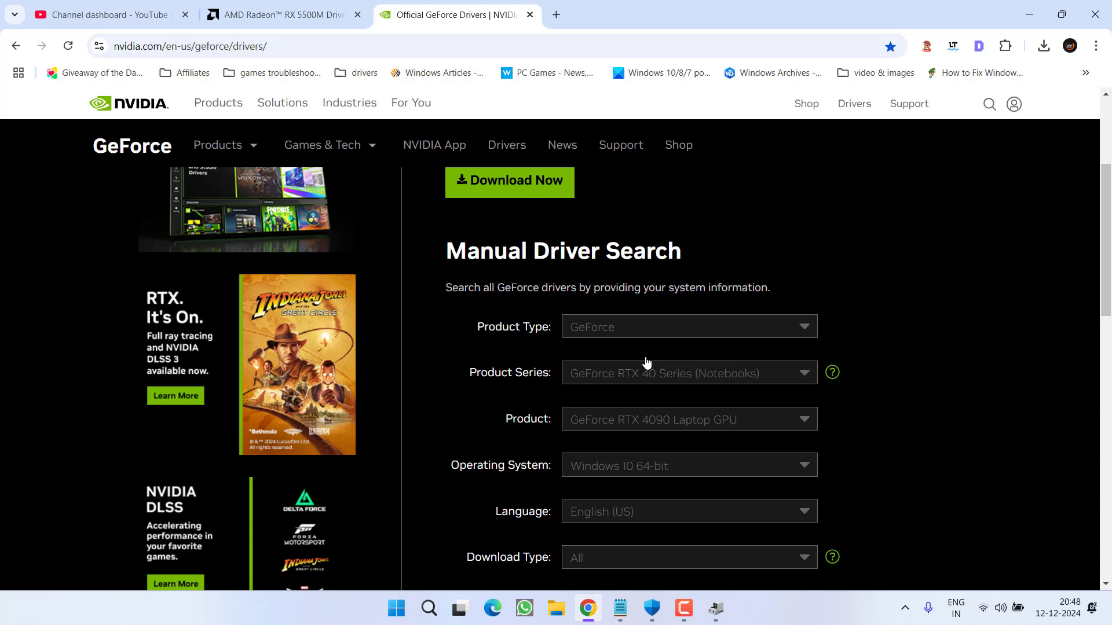
Run NVIDIA's Manual Driver Search and reveal the GeForce driver results, including Game Ready Driver 566.36
{"action": "scroll", "scroll_direction": "down", "scroll_amount": 3}
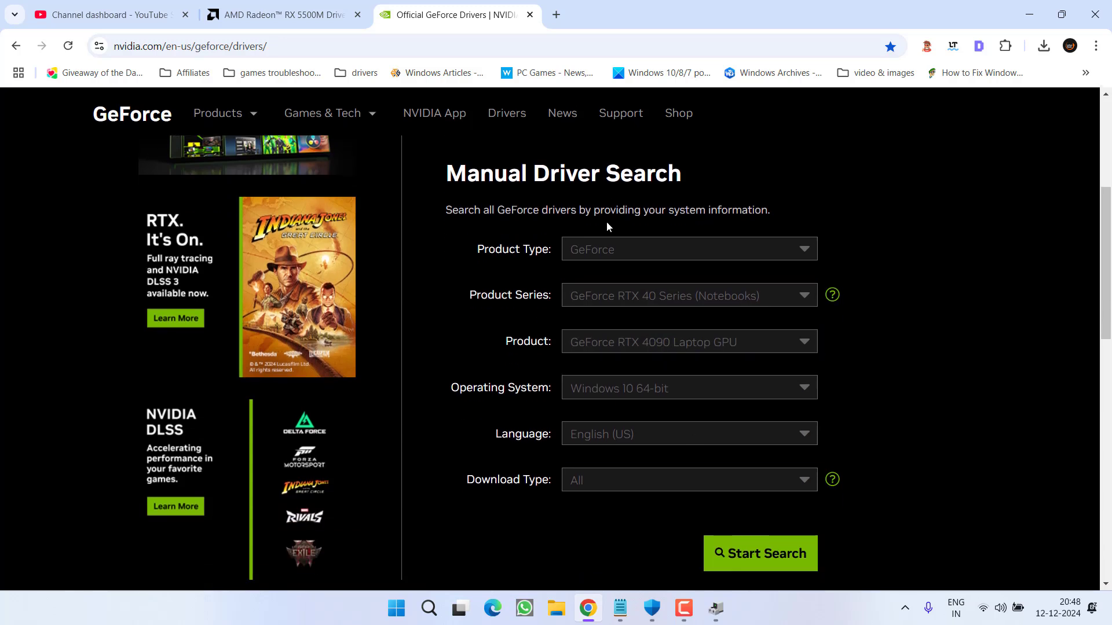
{"action": "scroll", "scroll_direction": "down", "scroll_amount": 3}
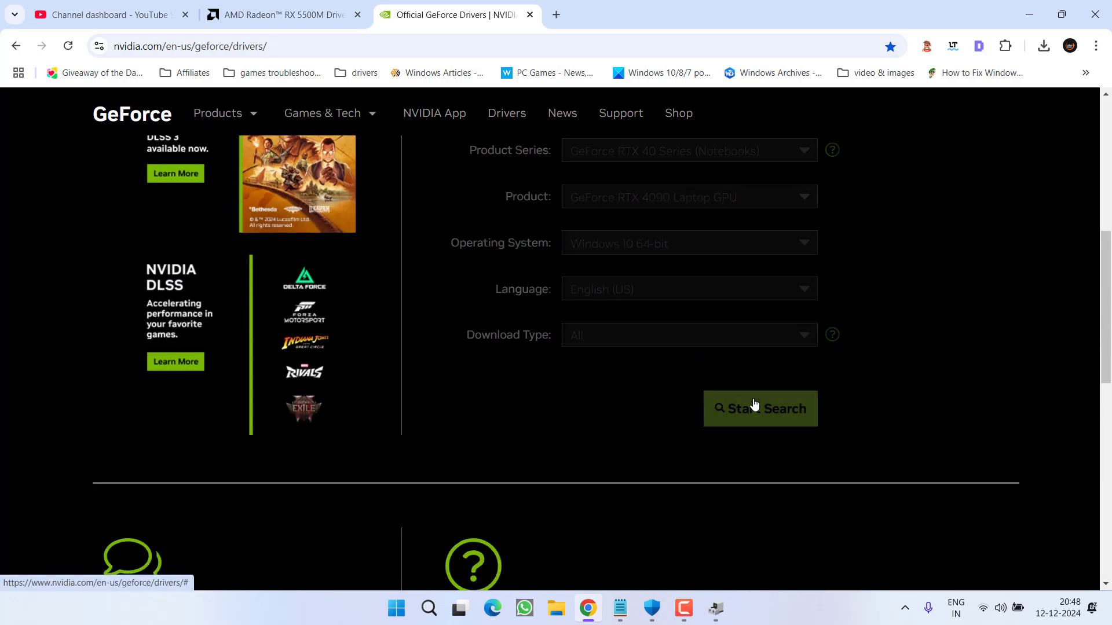
{"action": "left_click", "coordinate": [759, 409]}
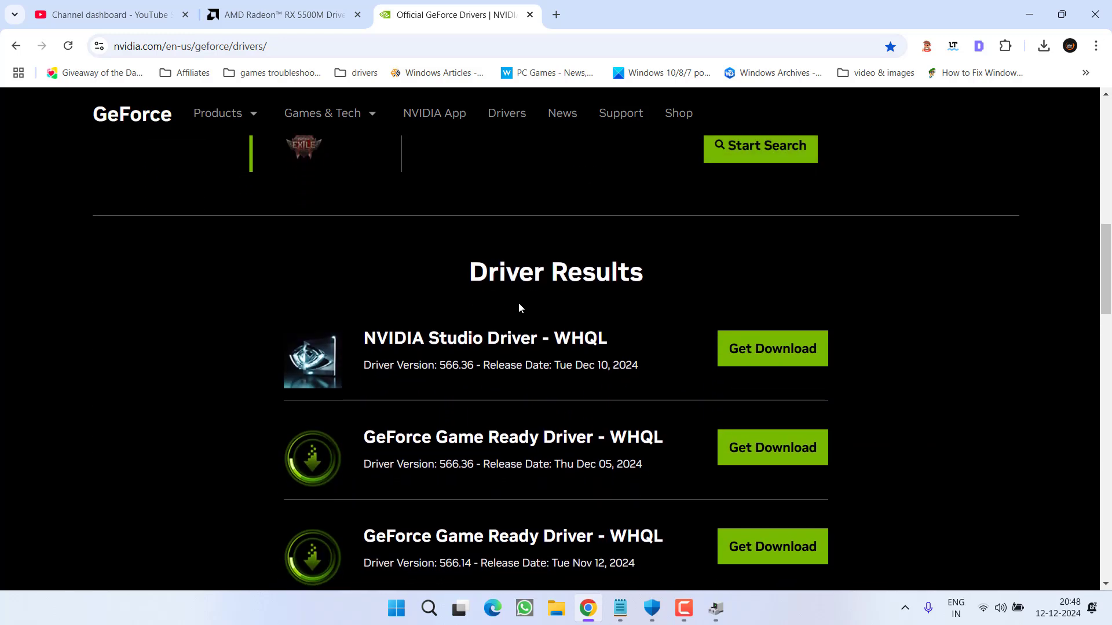
{"action": "scroll", "scroll_direction": "down", "scroll_amount": 3}
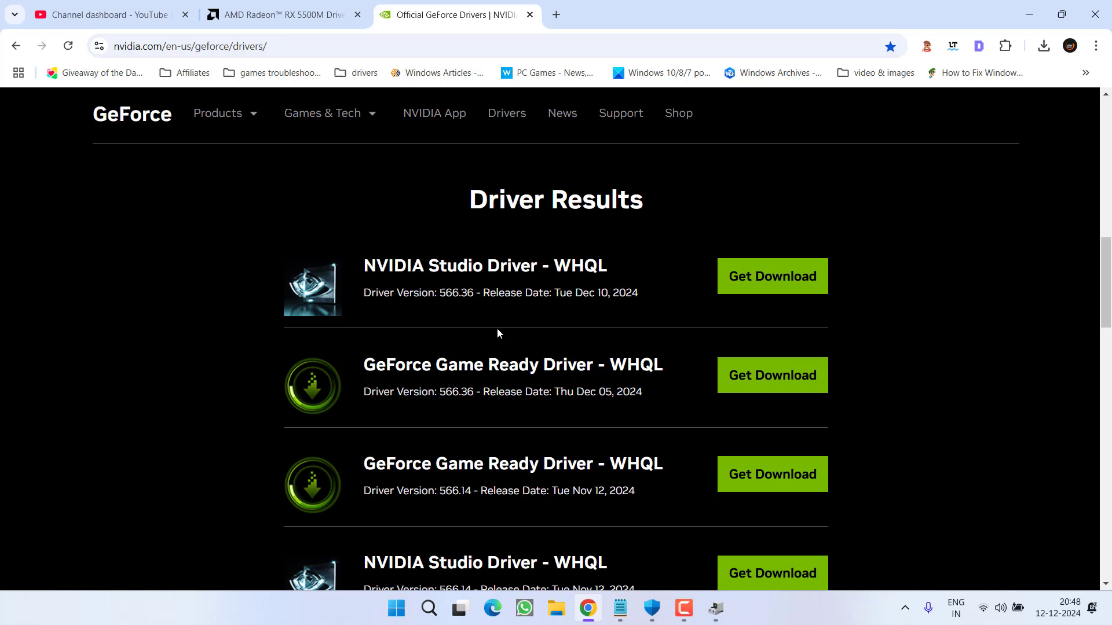
{"action": "left_click_drag", "start_coordinate": [362, 365], "coordinate": [560, 365]}
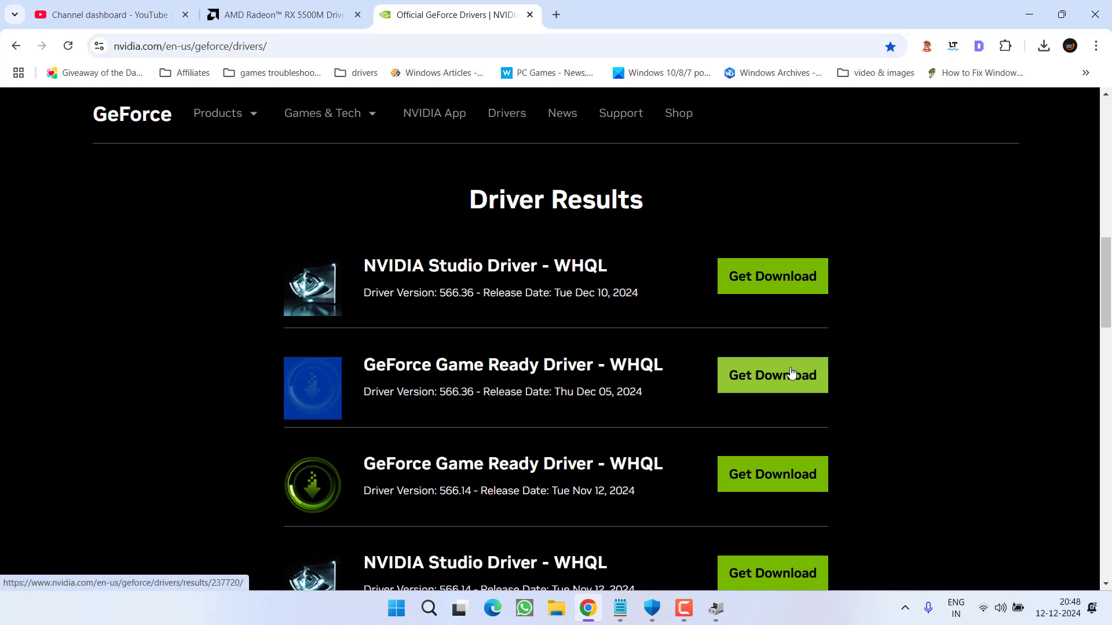
{"action": "mouse_move", "coordinate": [674, 460]}
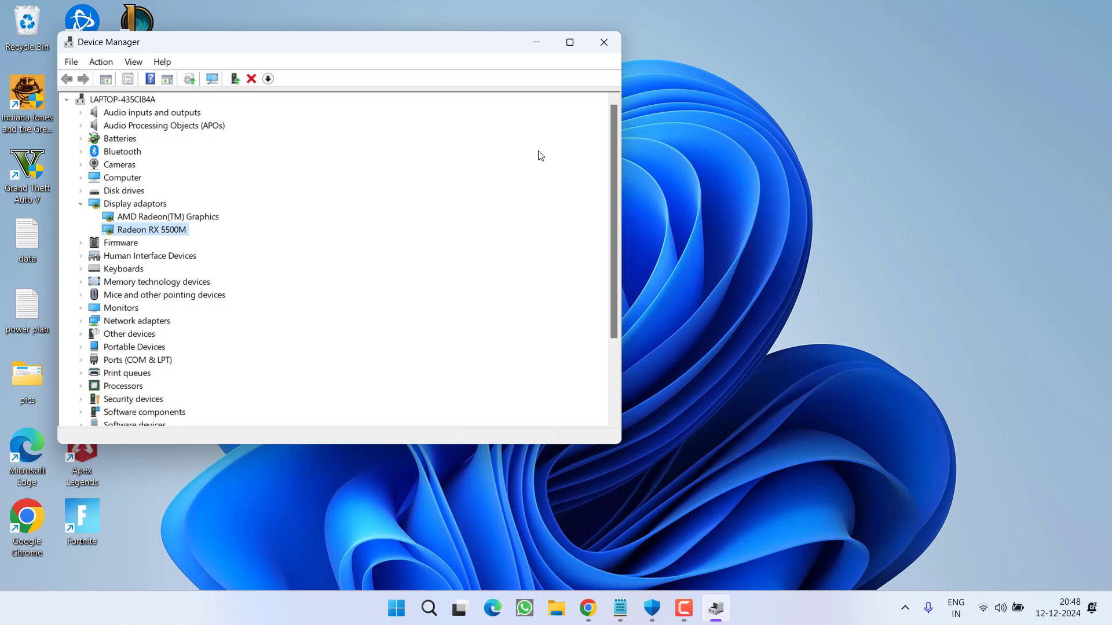
Browse from the user's profile folder into Saved Games to the game's Base save folder
{"action": "left_click", "coordinate": [603, 42]}
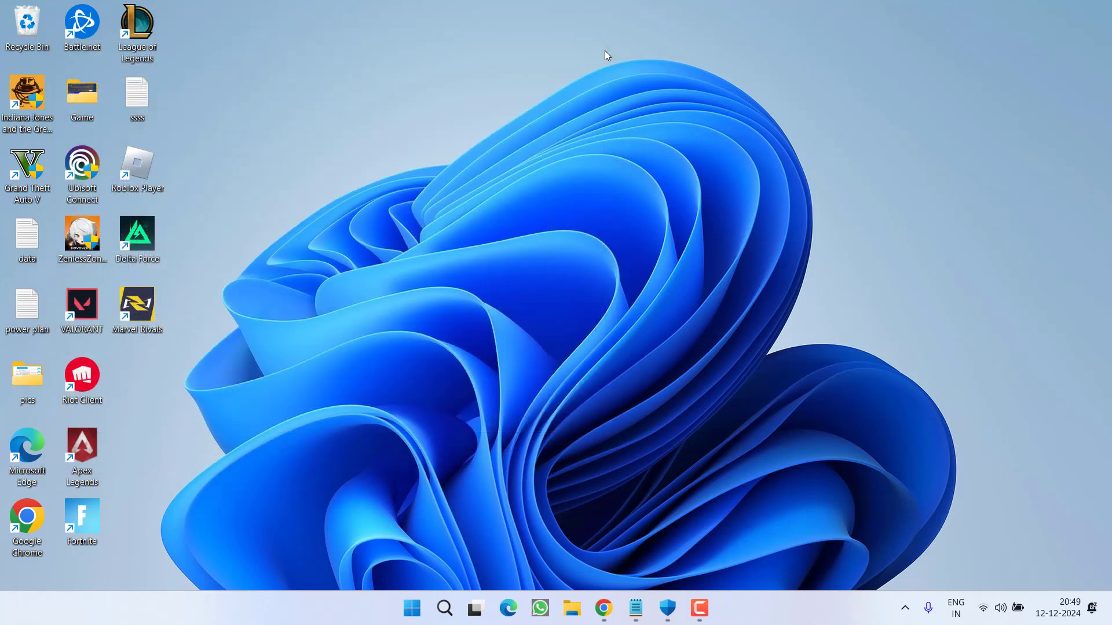
{"action": "mouse_move", "coordinate": [440, 234]}
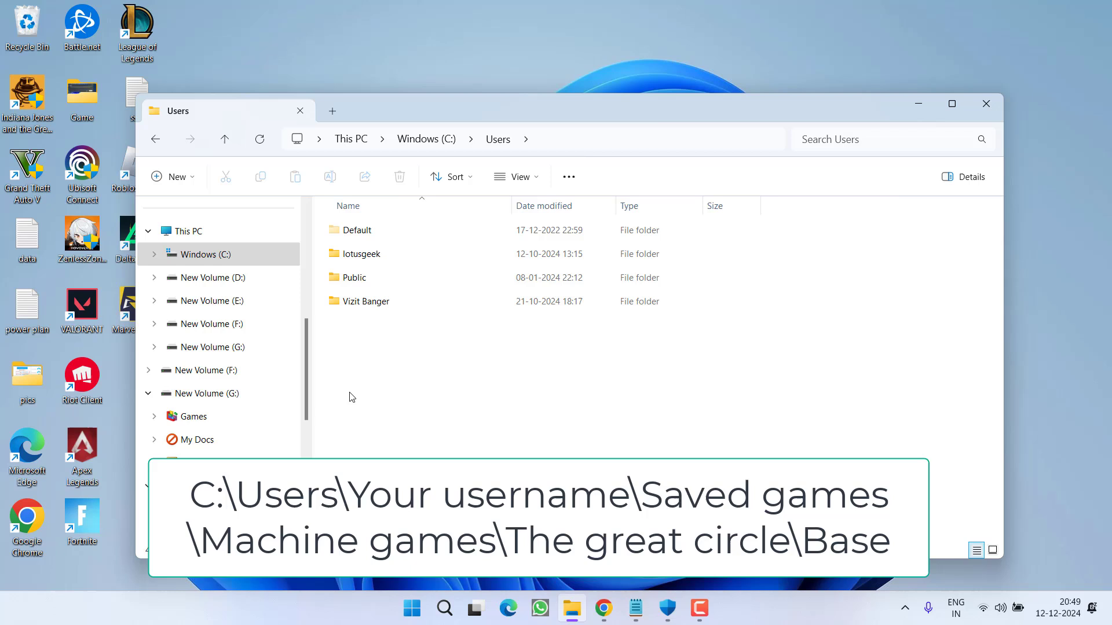
{"action": "left_click", "coordinate": [365, 301]}
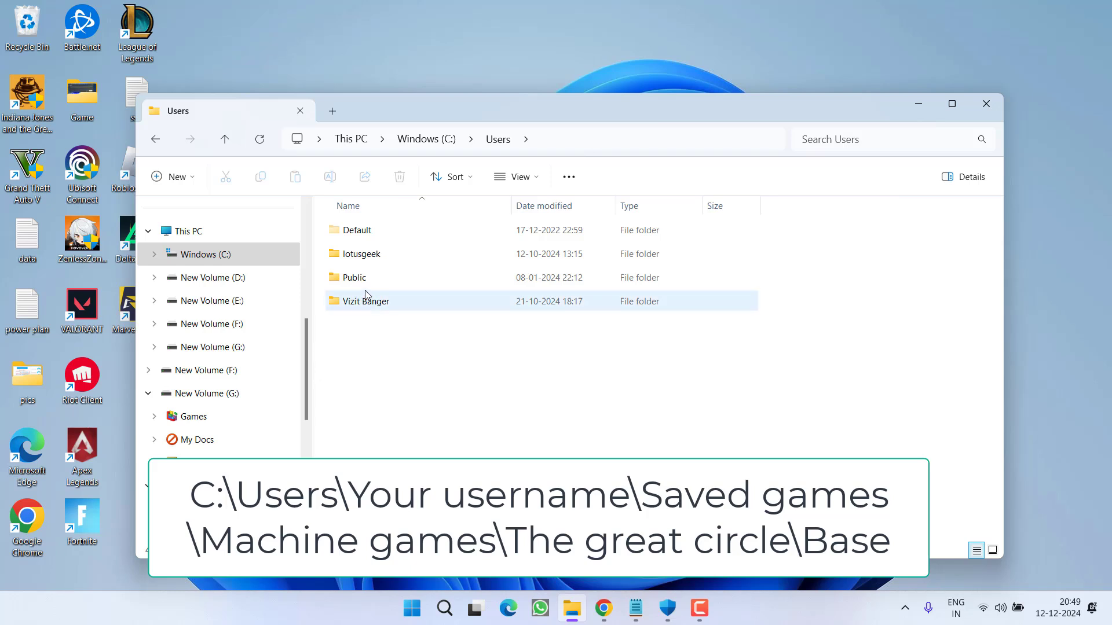
{"action": "double_click", "coordinate": [366, 301]}
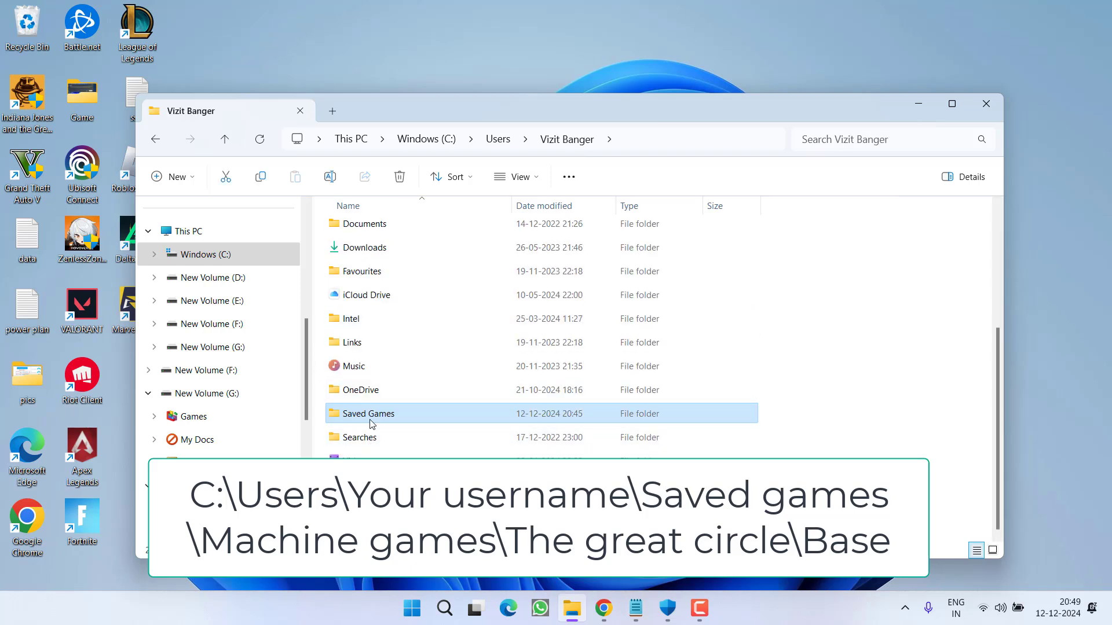
{"action": "double_click", "coordinate": [367, 413]}
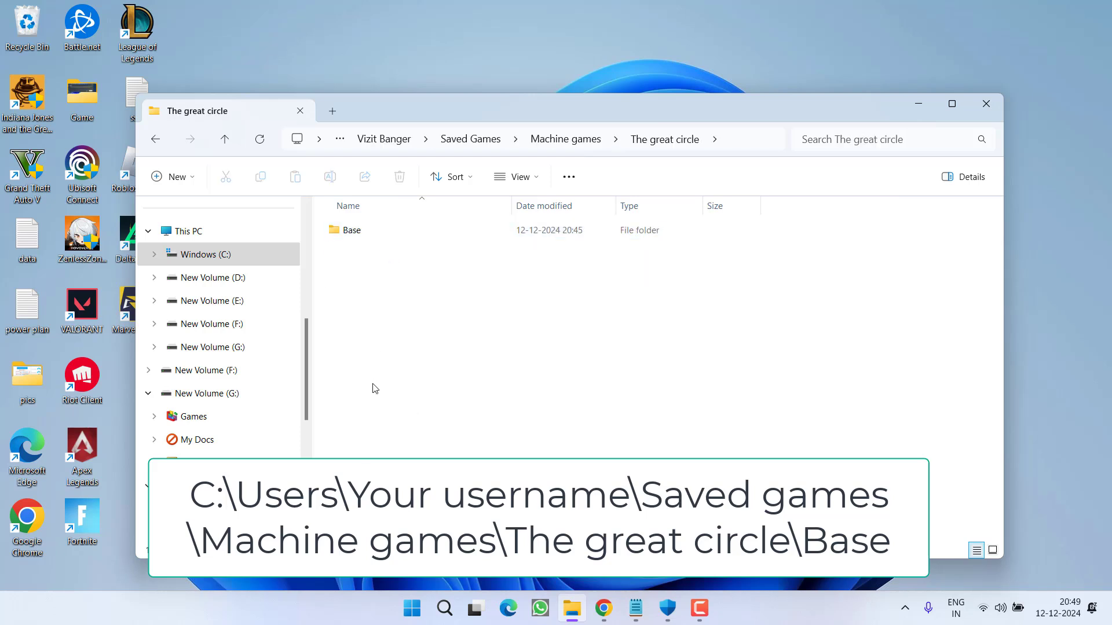
{"action": "left_click", "coordinate": [352, 230]}
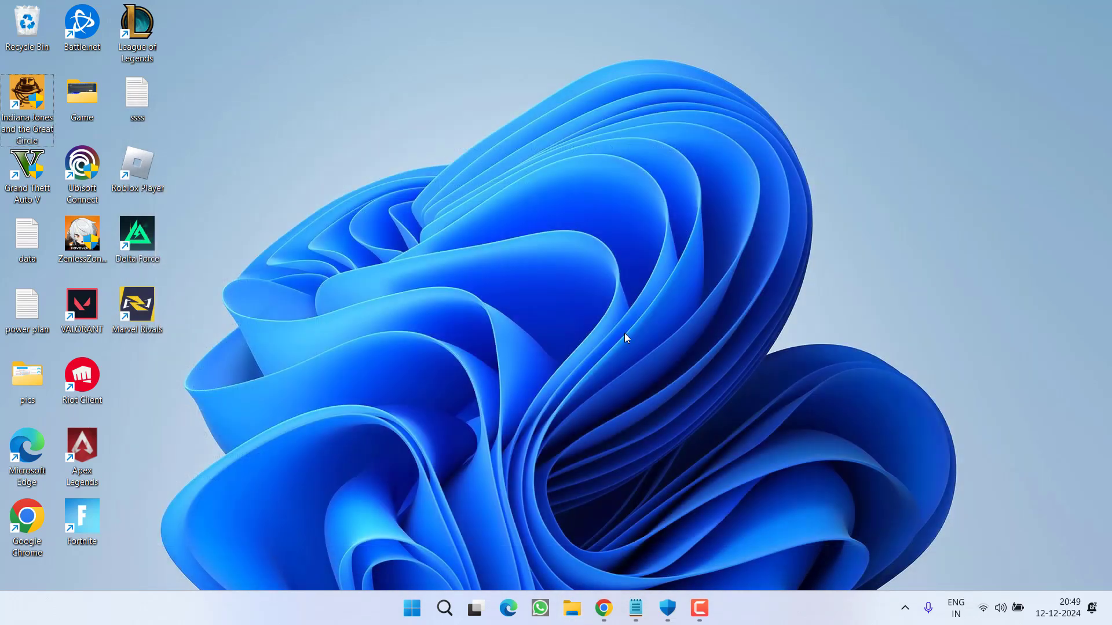
{"action": "left_click", "coordinate": [444, 608]}
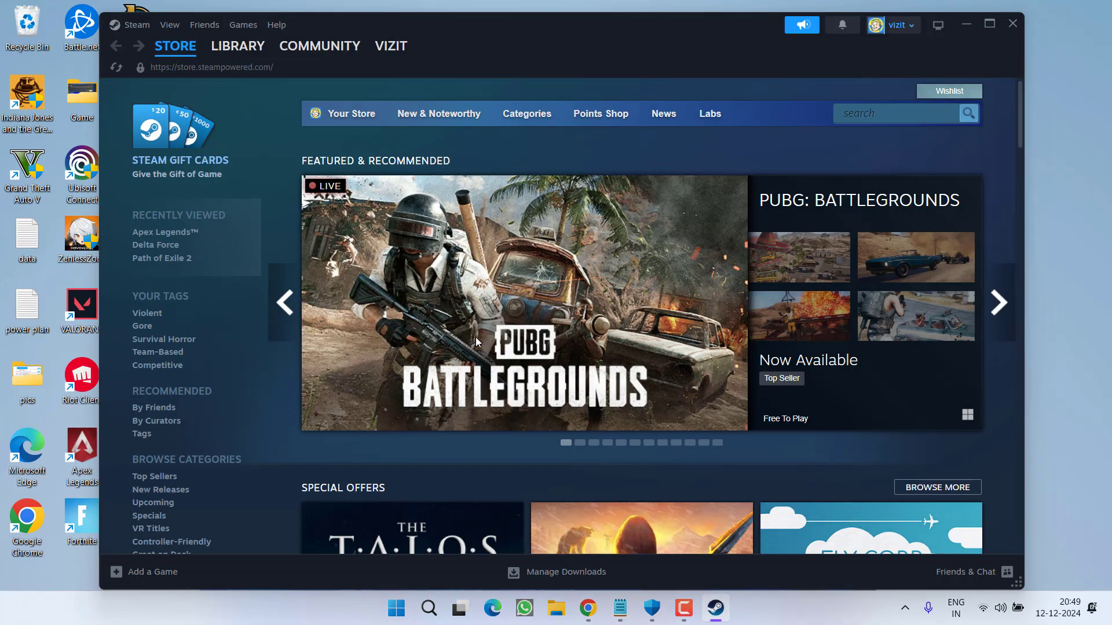
{"action": "left_click", "coordinate": [238, 45]}
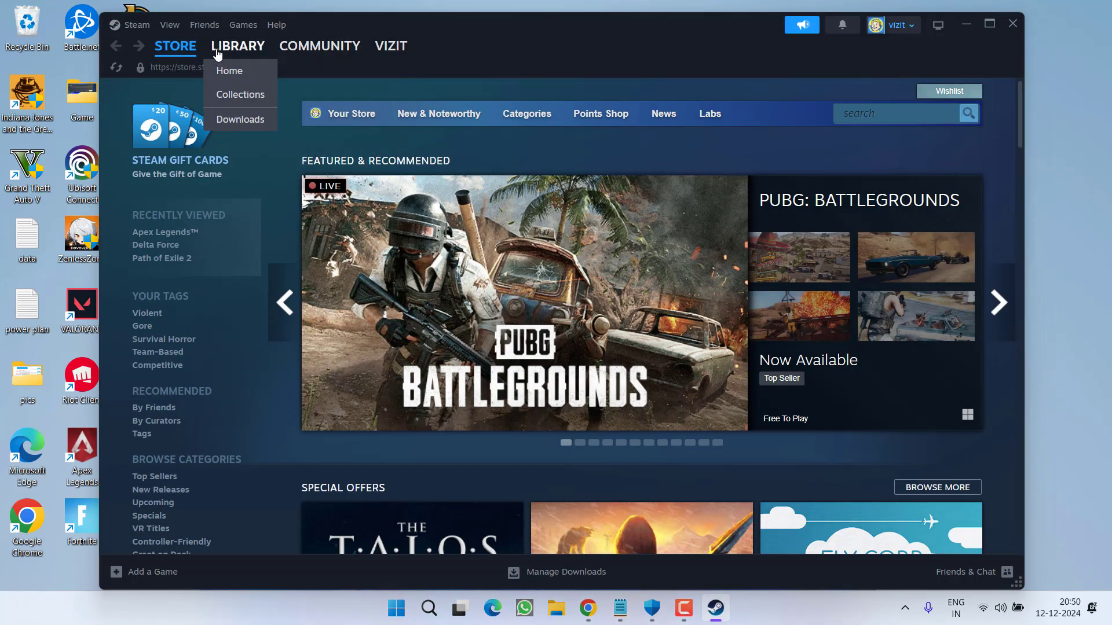
{"action": "left_click", "coordinate": [229, 70]}
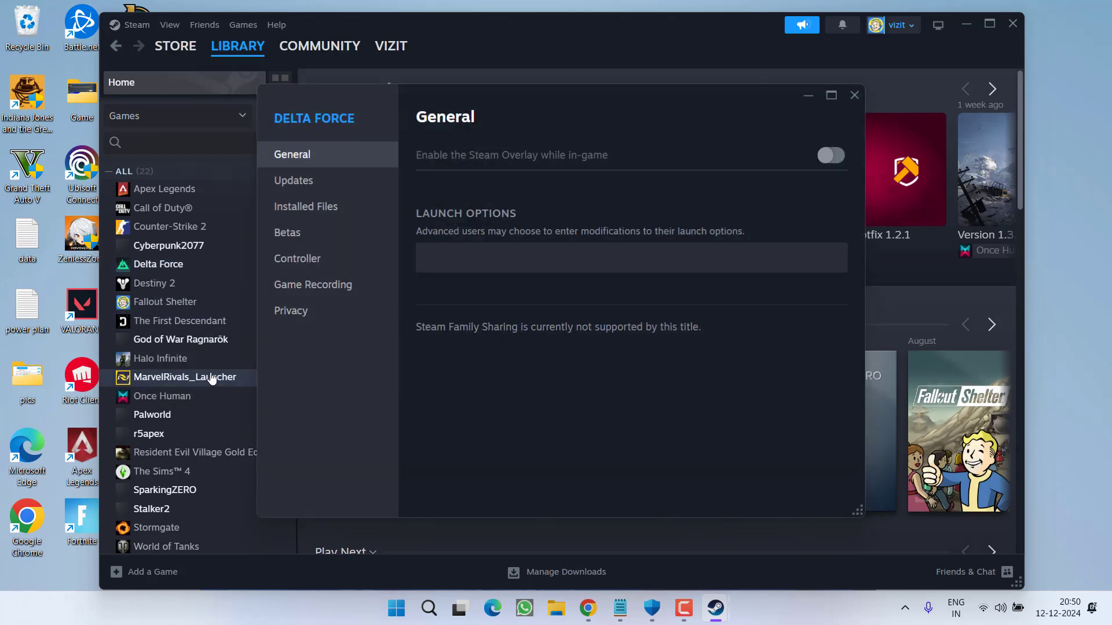
{"action": "left_click", "coordinate": [306, 206]}
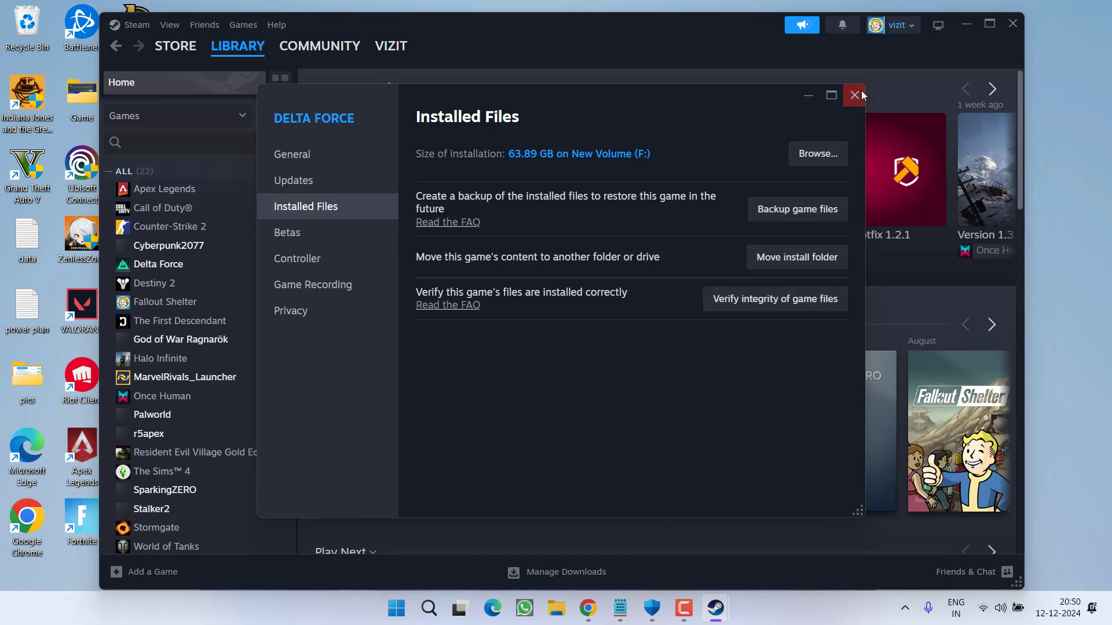
{"action": "left_click", "coordinate": [856, 95]}
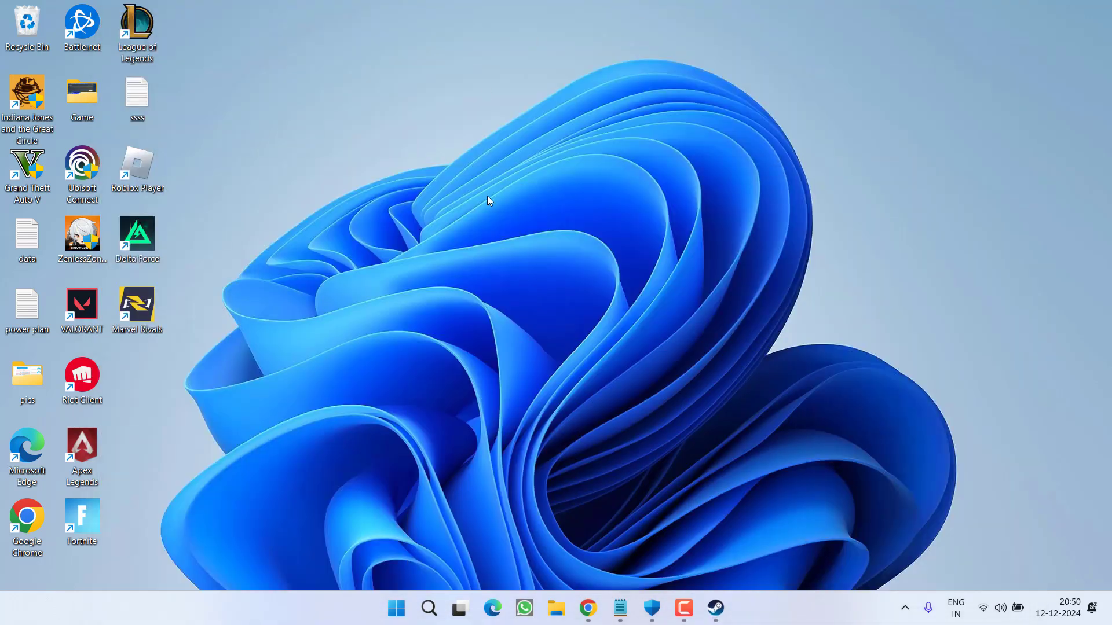
{"action": "mouse_move", "coordinate": [567, 3]}
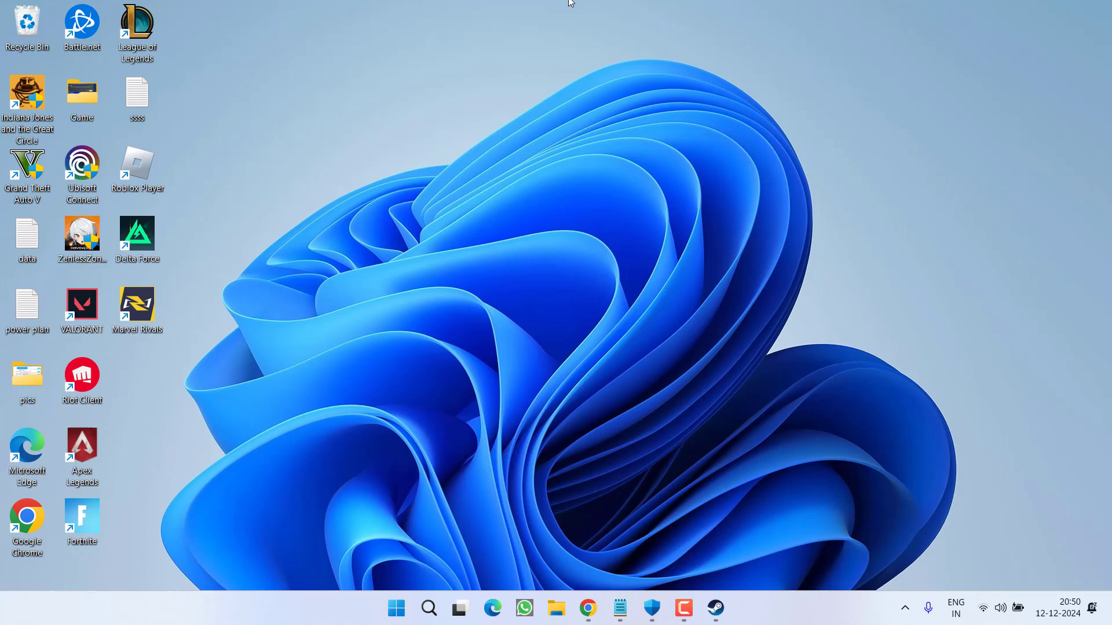
{"action": "mouse_move", "coordinate": [488, 319]}
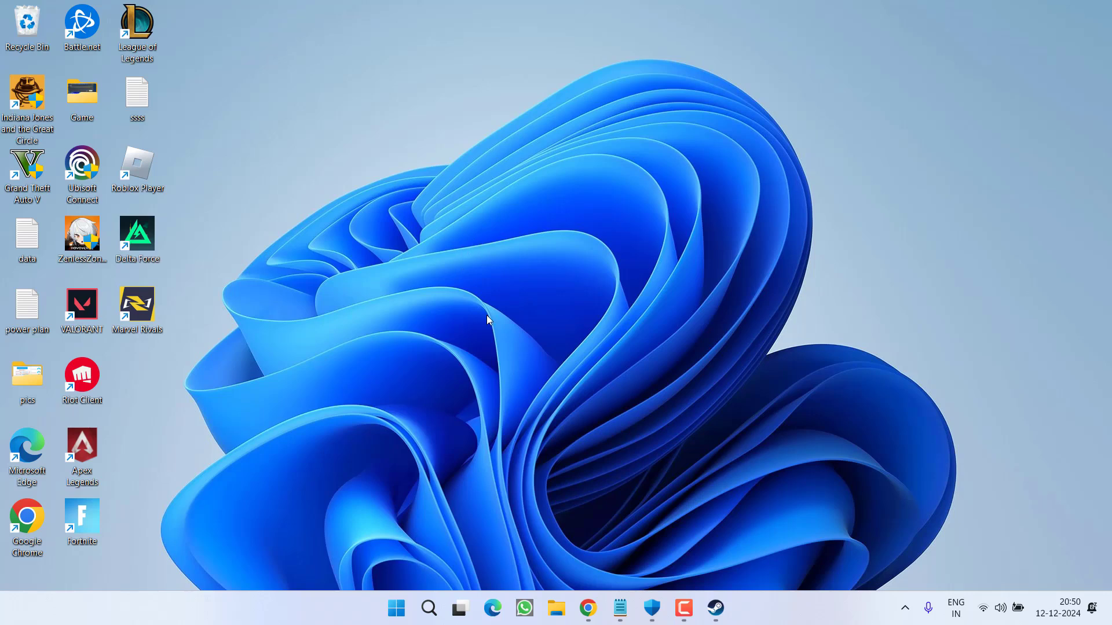
{"action": "left_click", "coordinate": [715, 608]}
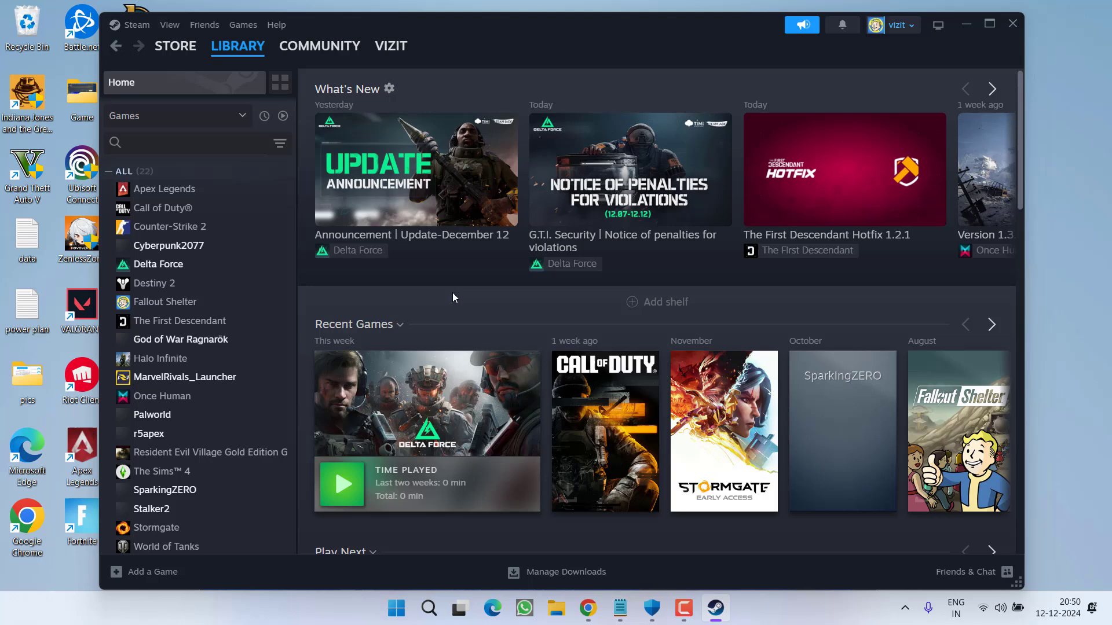
{"action": "mouse_move", "coordinate": [304, 309]}
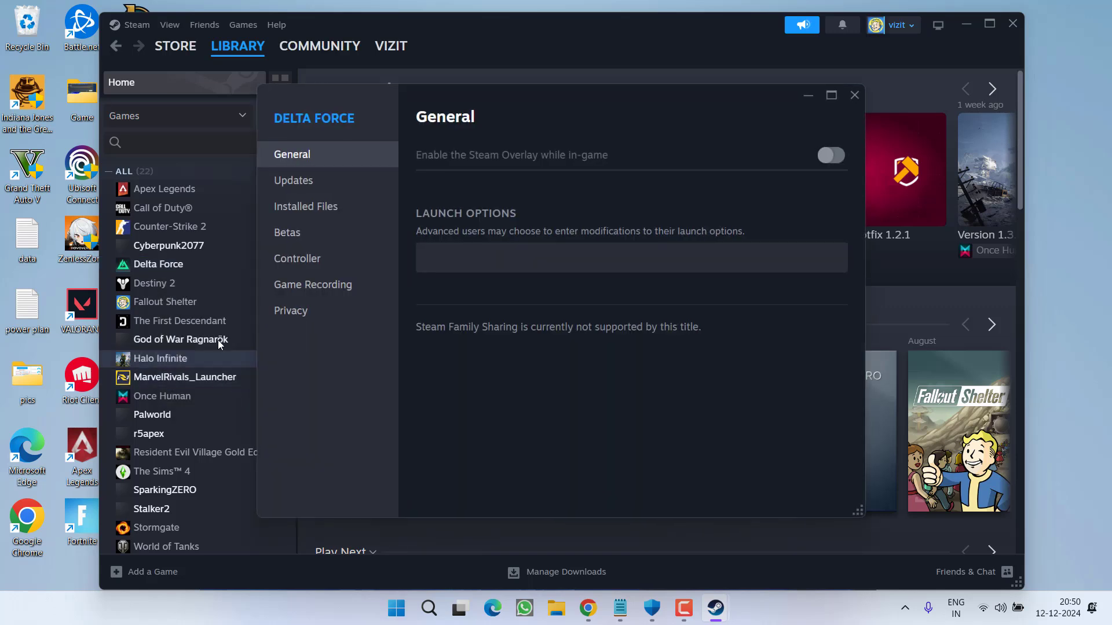
{"action": "left_click", "coordinate": [630, 257]}
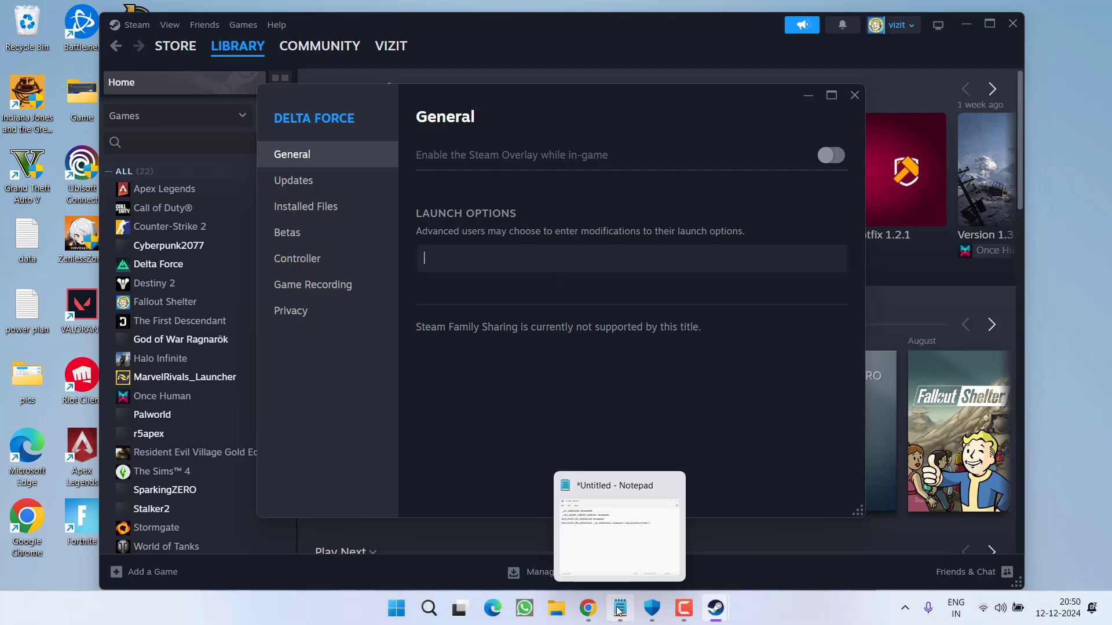
{"action": "left_click", "coordinate": [619, 608]}
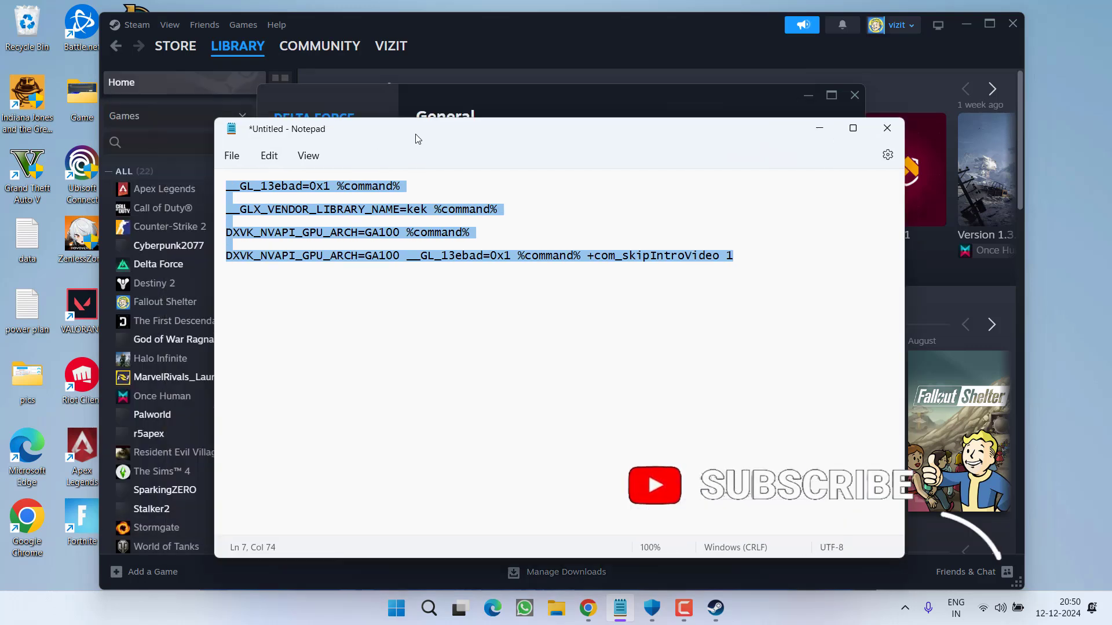
{"action": "left_click_drag", "start_coordinate": [415, 129], "coordinate": [705, 176]}
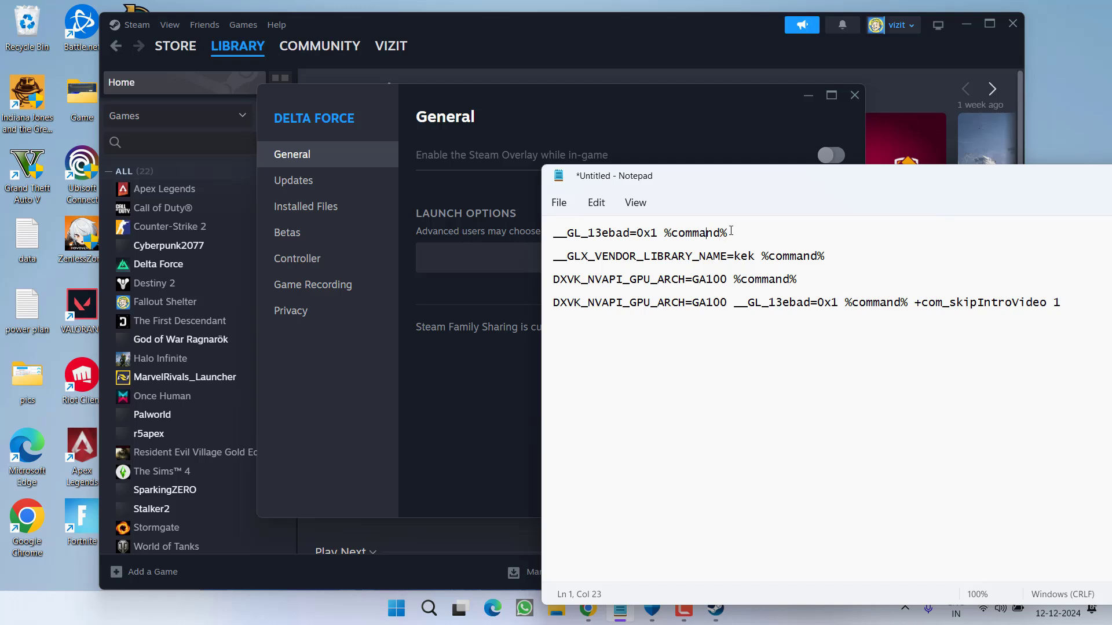
{"action": "right_click", "coordinate": [638, 233]}
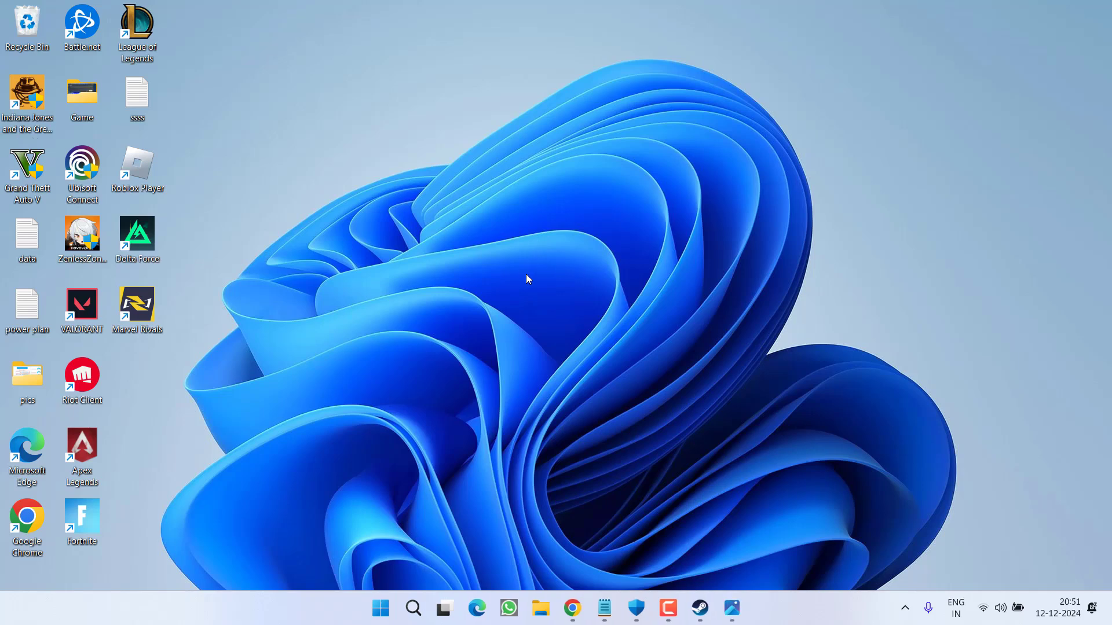
{"action": "mouse_move", "coordinate": [613, 408]}
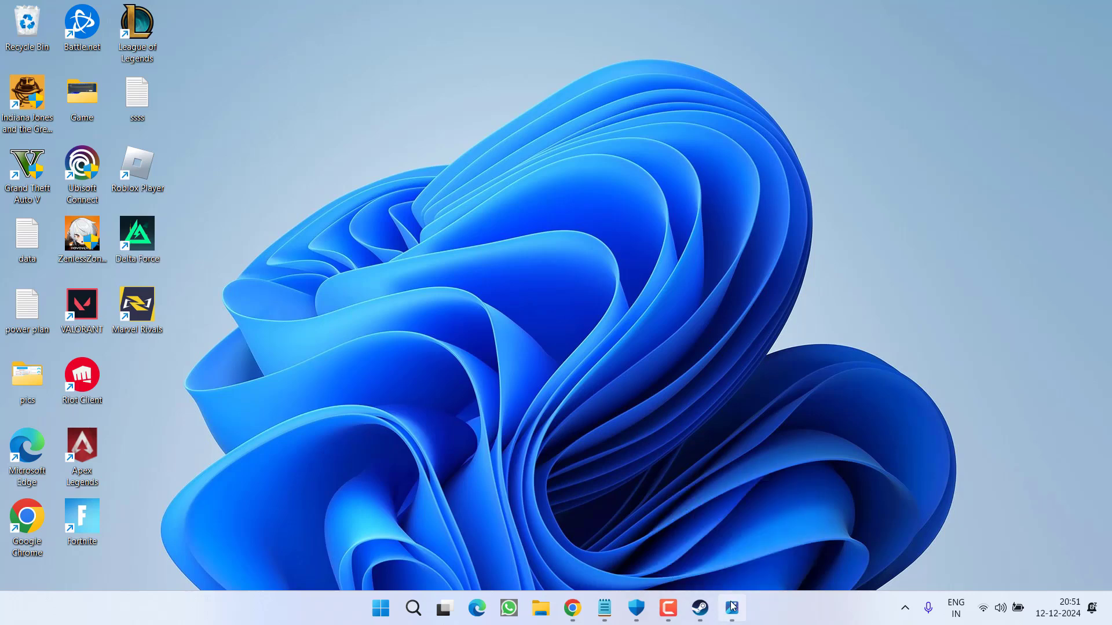
{"action": "left_click", "coordinate": [731, 608]}
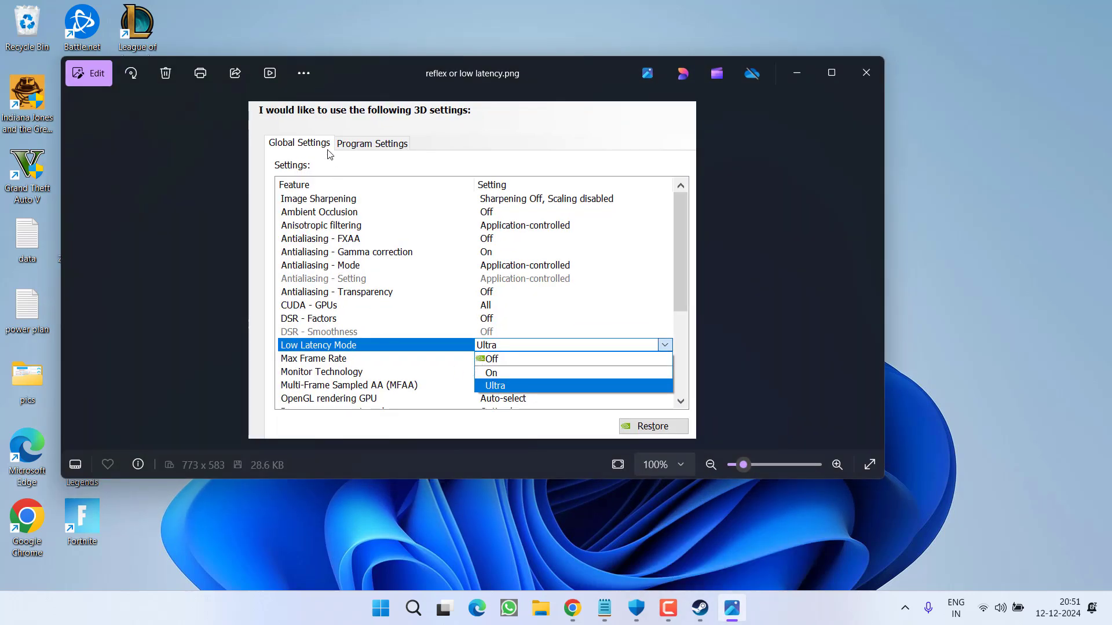
{"action": "mouse_move", "coordinate": [301, 154]}
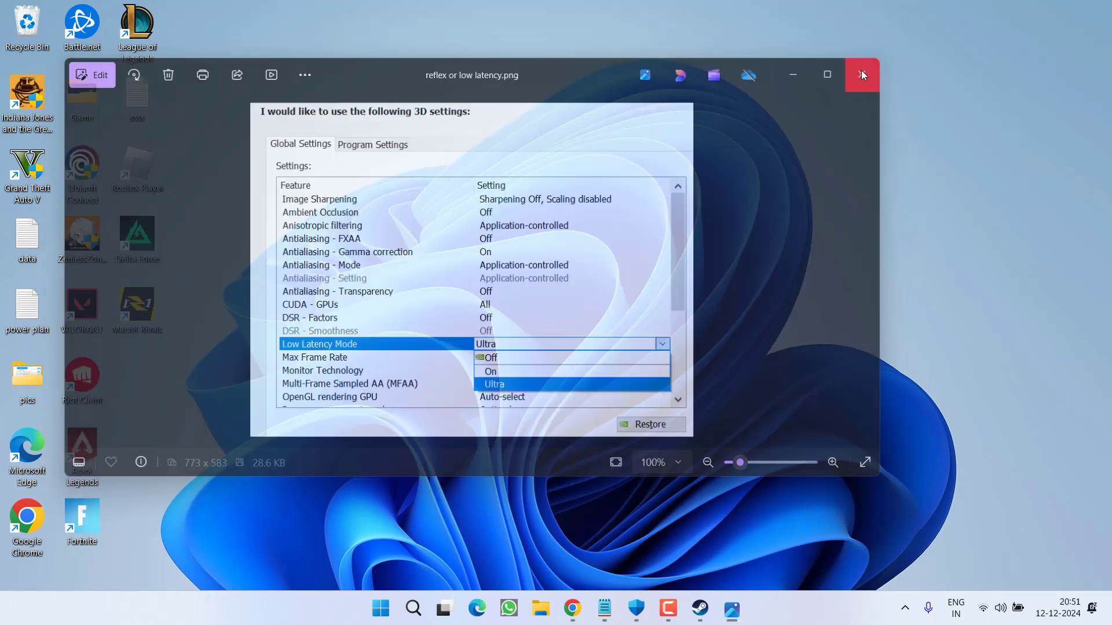
{"action": "left_click", "coordinate": [862, 74]}
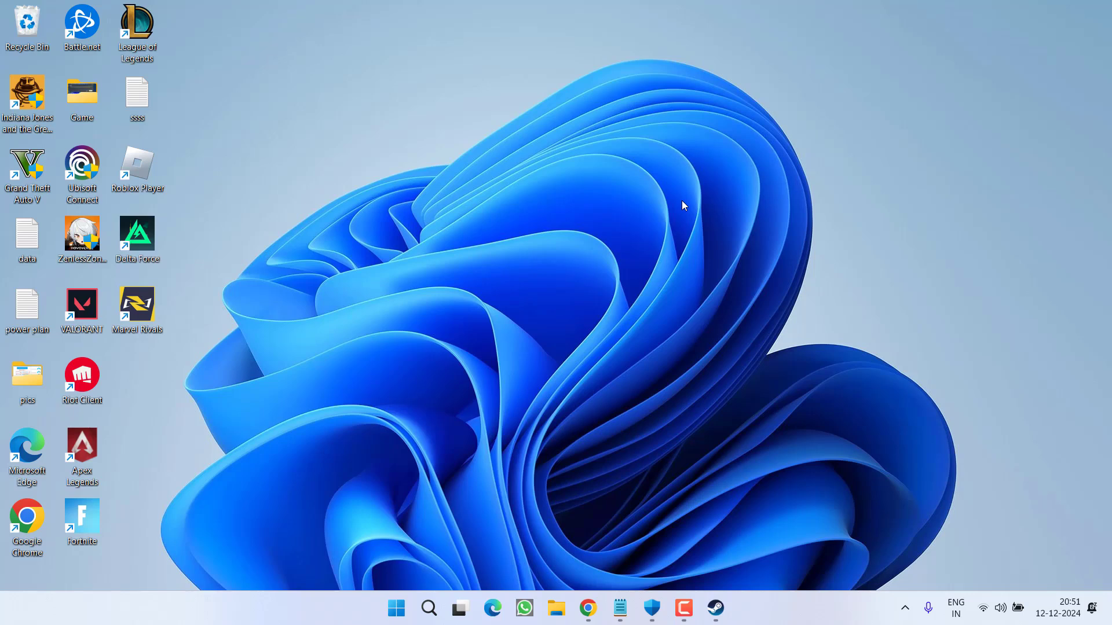
{"action": "mouse_move", "coordinate": [569, 226]}
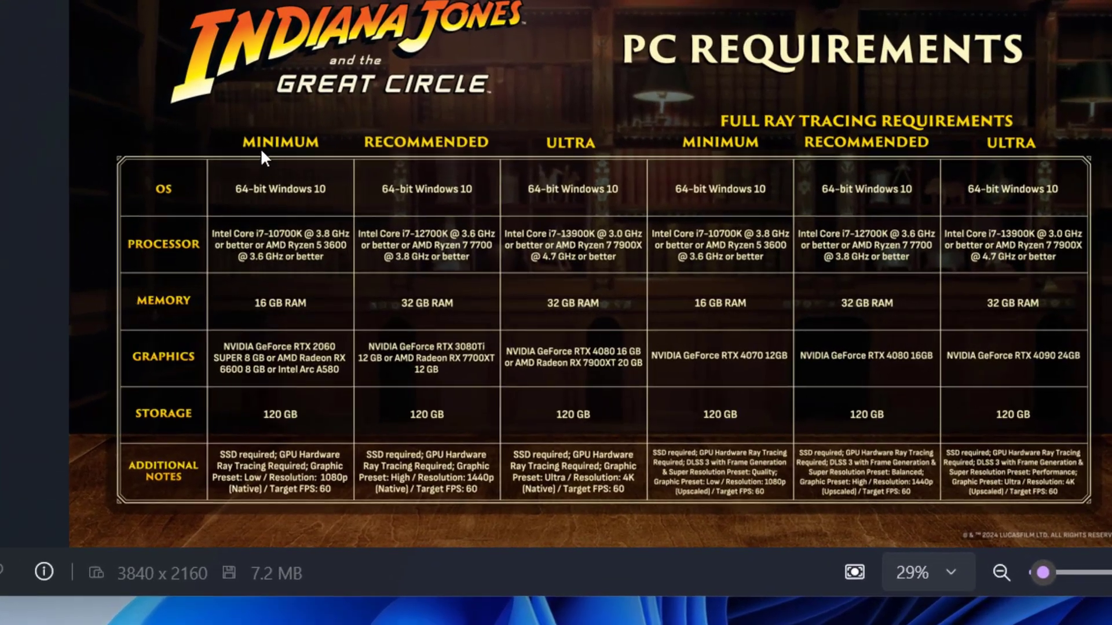
Mark the minimum Graphics requirement cell on the PC requirements chart
{"action": "left_click", "coordinate": [279, 358]}
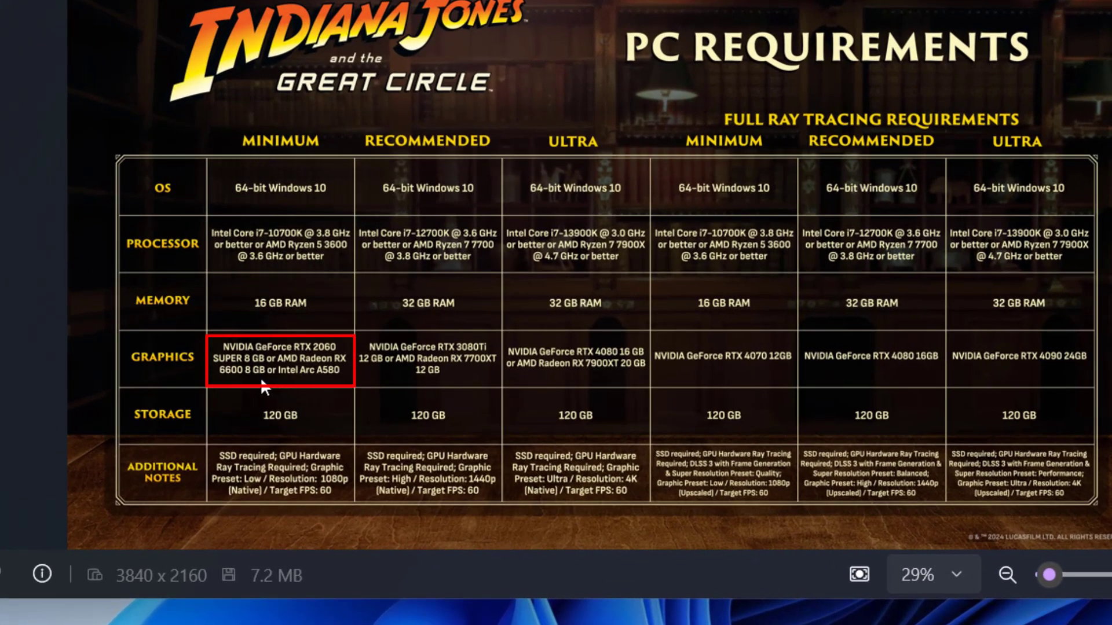
{"action": "mouse_move", "coordinate": [333, 397]}
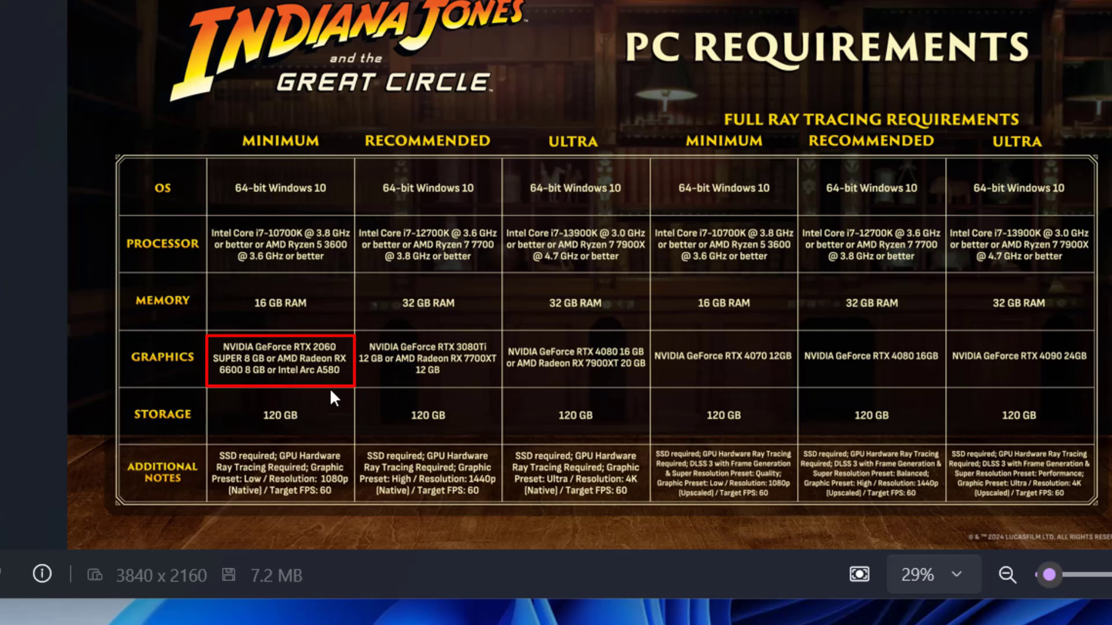
{"action": "mouse_move", "coordinate": [315, 400]}
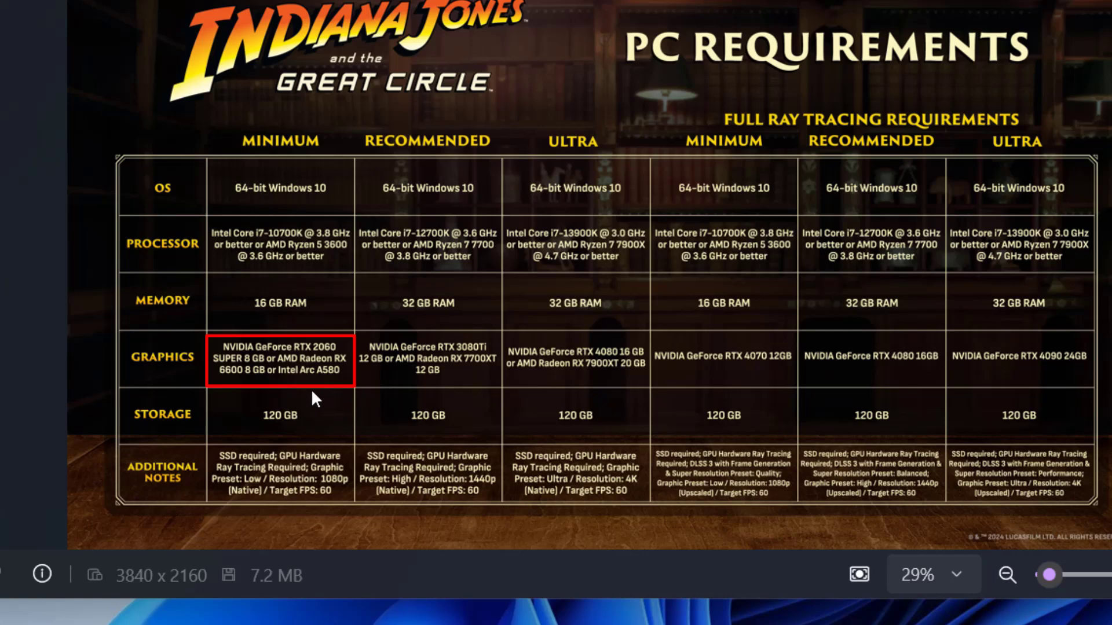
{"action": "mouse_move", "coordinate": [377, 424]}
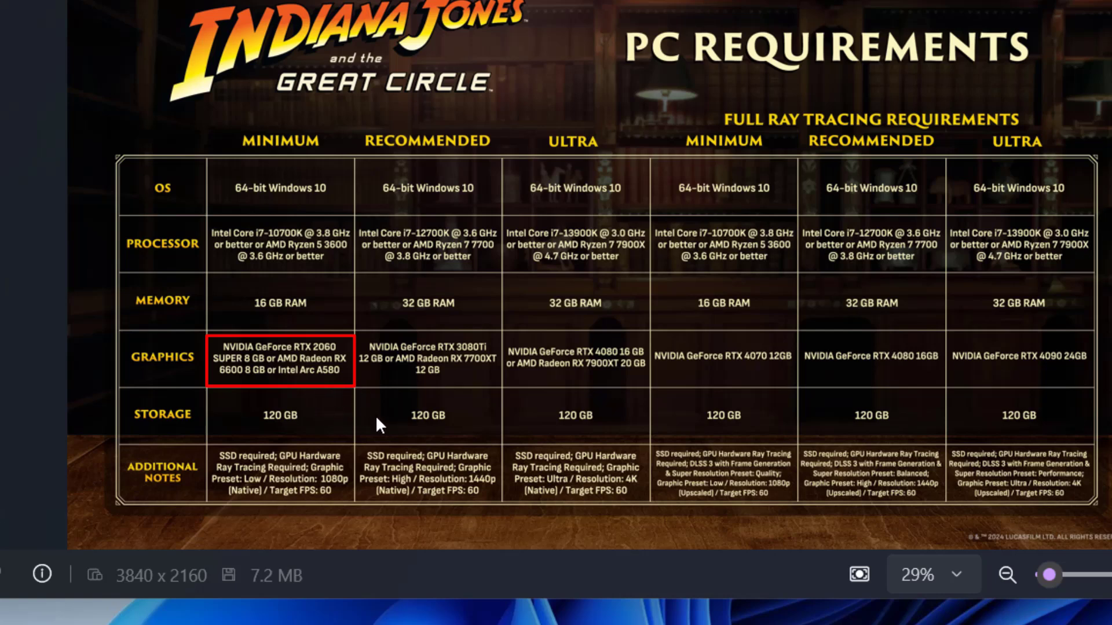